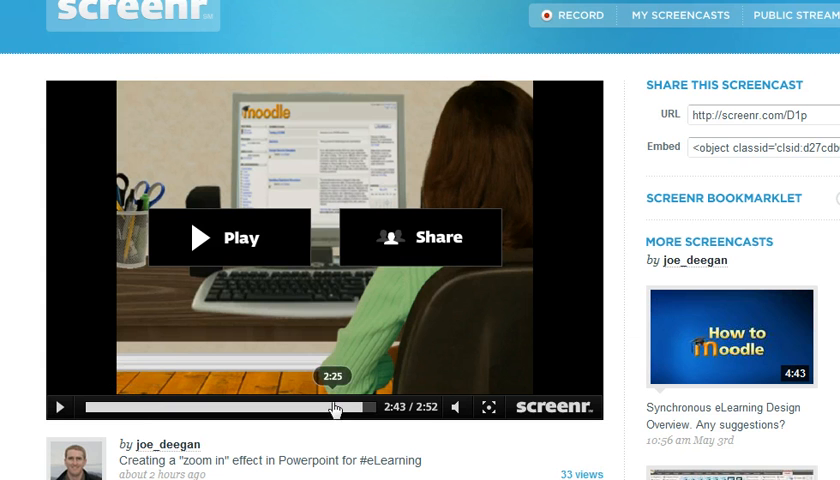
mouse_move(196, 236)
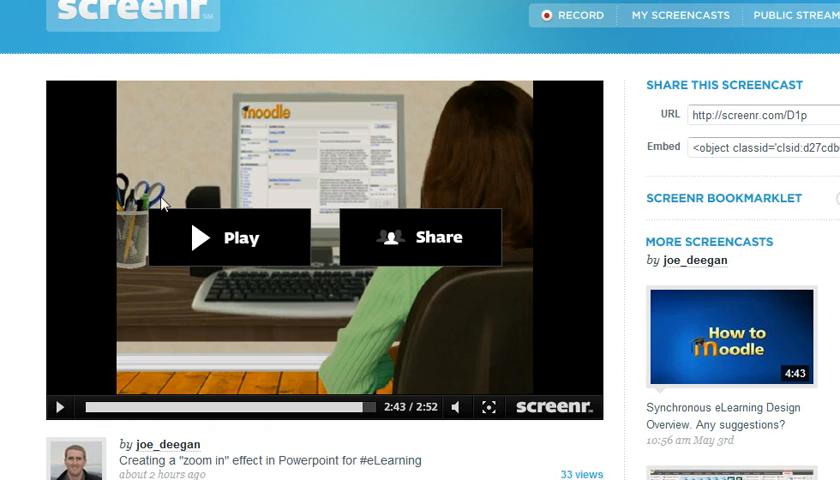
mouse_move(62, 196)
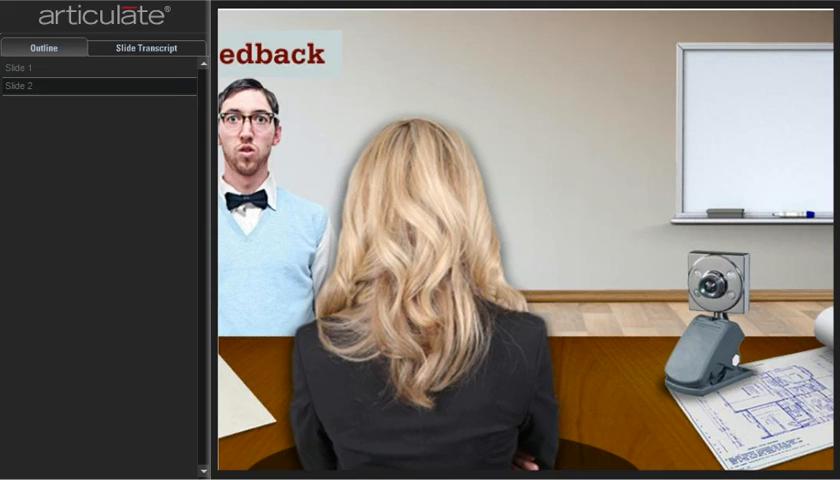
mouse_move(558, 166)
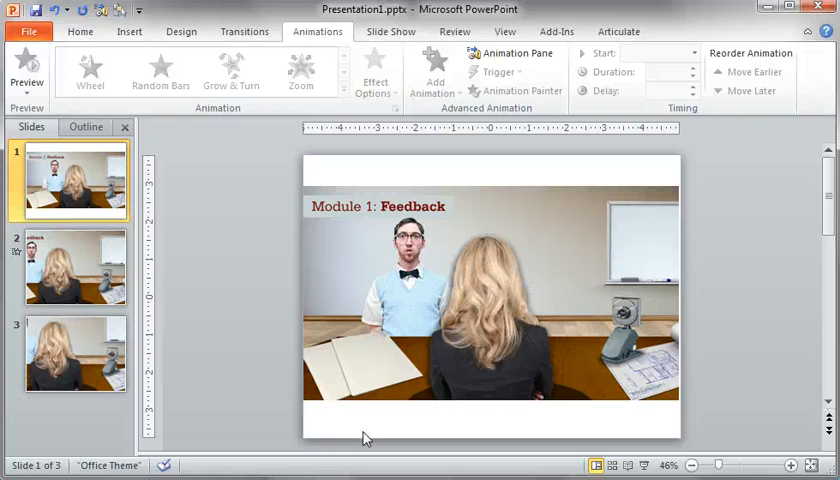
Look at slide 2's existing motion path, then return to the Feedback slide
left_click(76, 268)
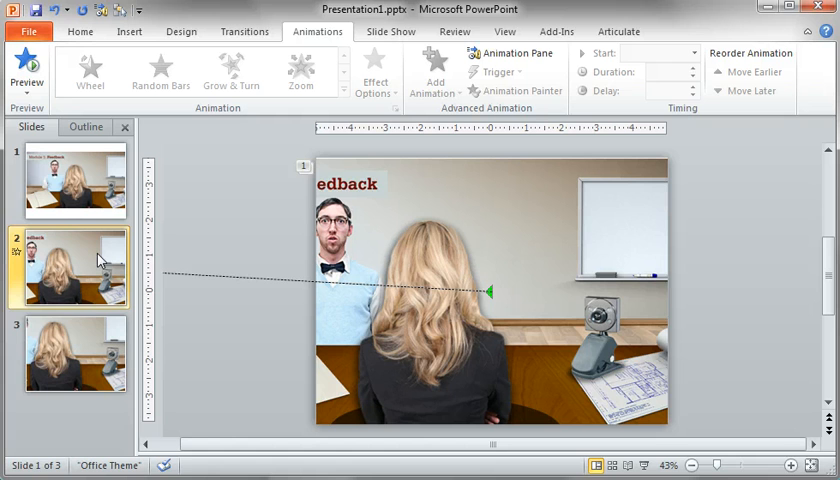
left_click(76, 184)
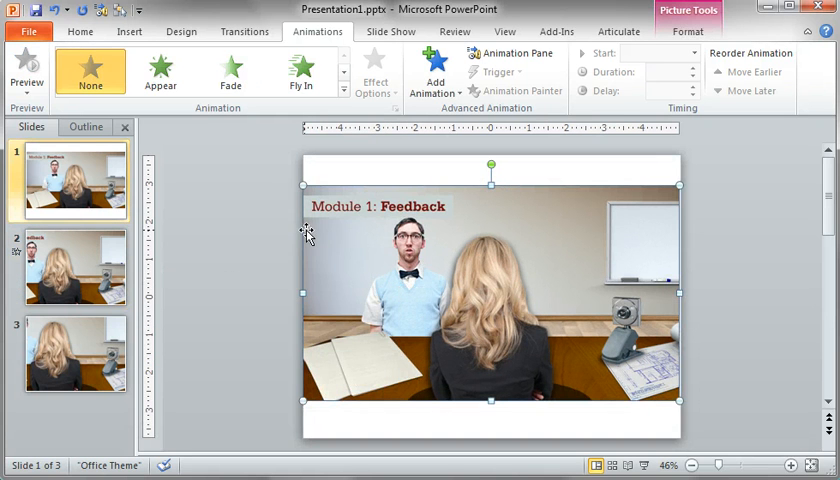
Give the office scene picture a Grow/Shrink emphasis from the animation gallery as its first animation
left_click(512, 54)
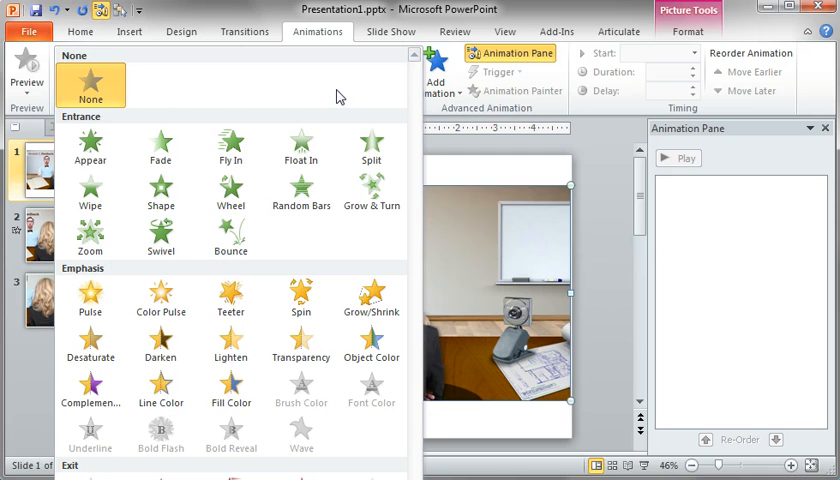
left_click(230, 240)
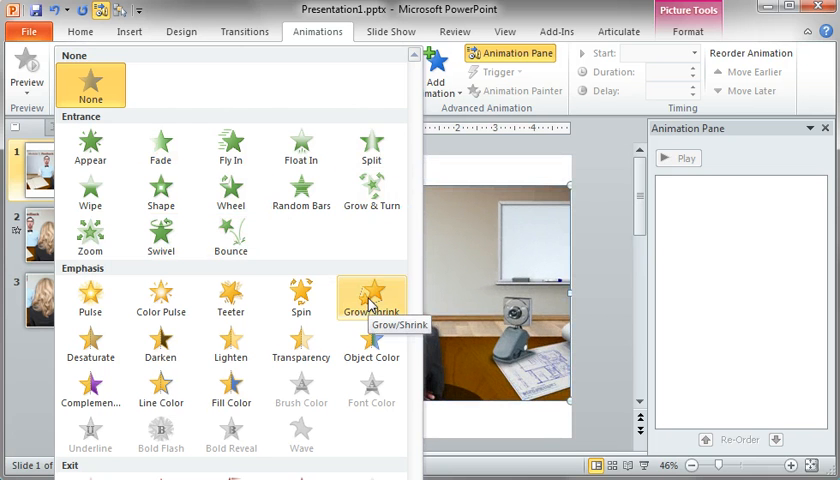
left_click(372, 296)
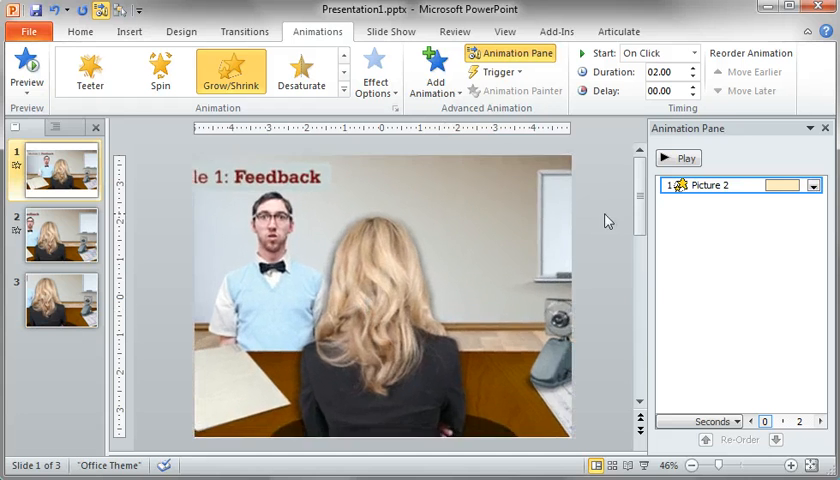
left_click(812, 186)
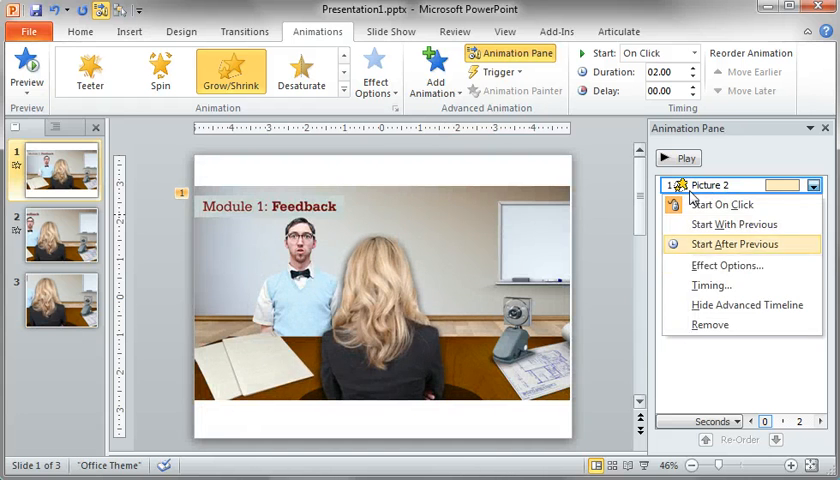
In Effect Options set the Grow/Shrink size to Custom 150% and confirm
left_click(728, 264)
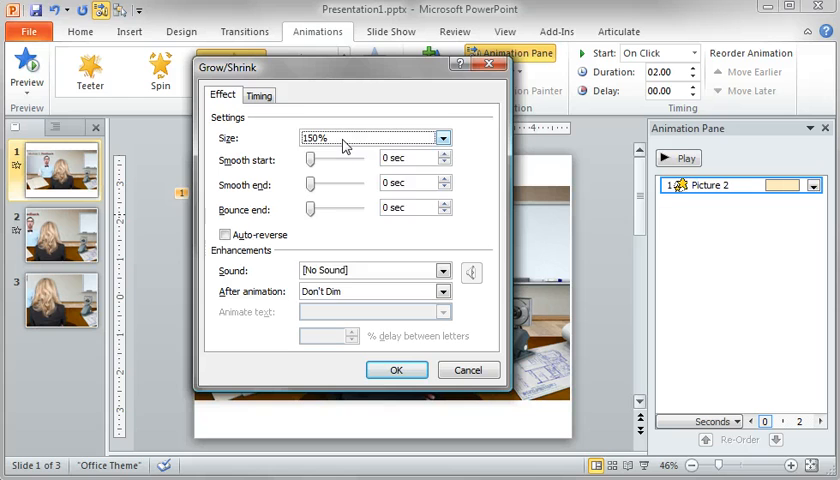
left_click(442, 136)
type("300")
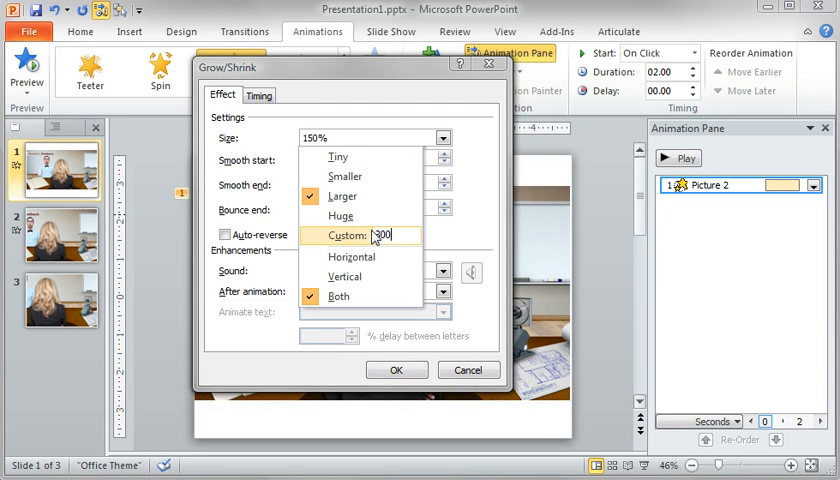
left_click(352, 256)
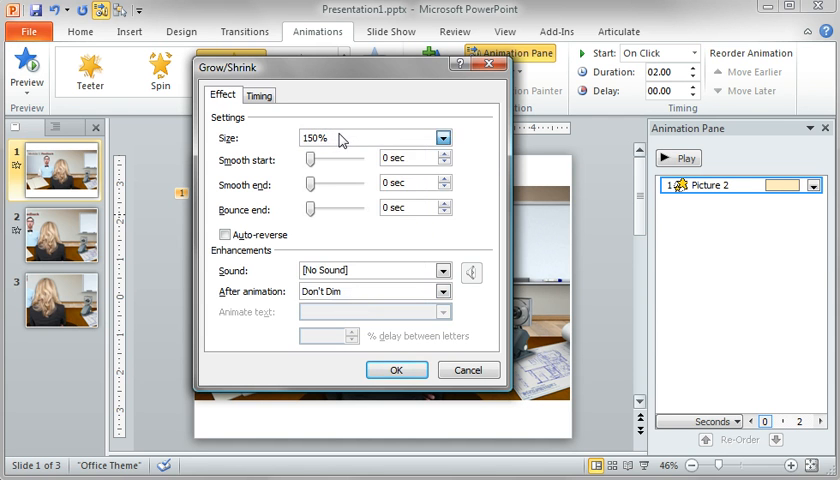
left_click(396, 370)
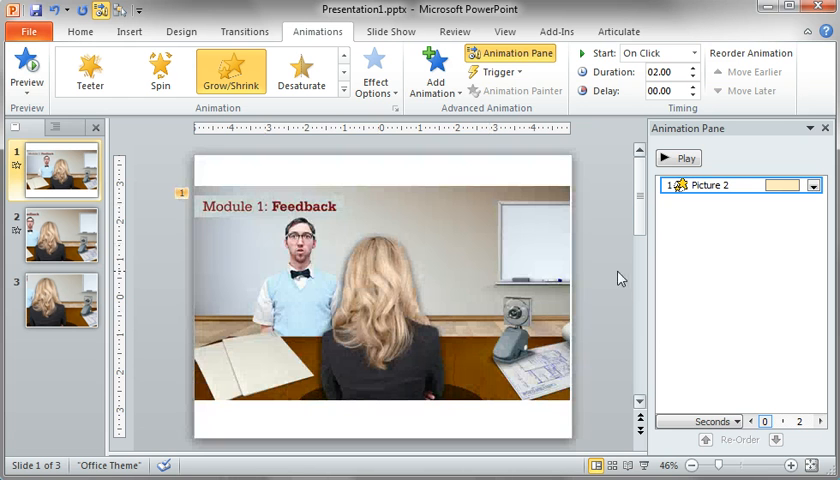
mouse_move(688, 212)
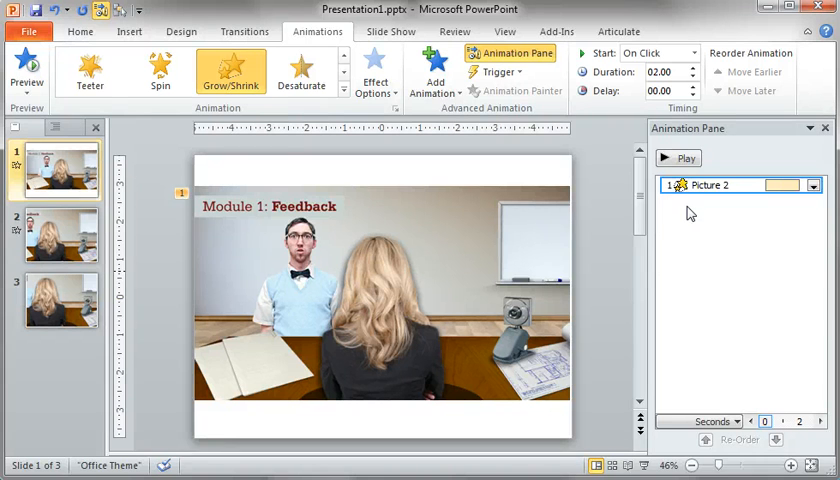
mouse_move(472, 220)
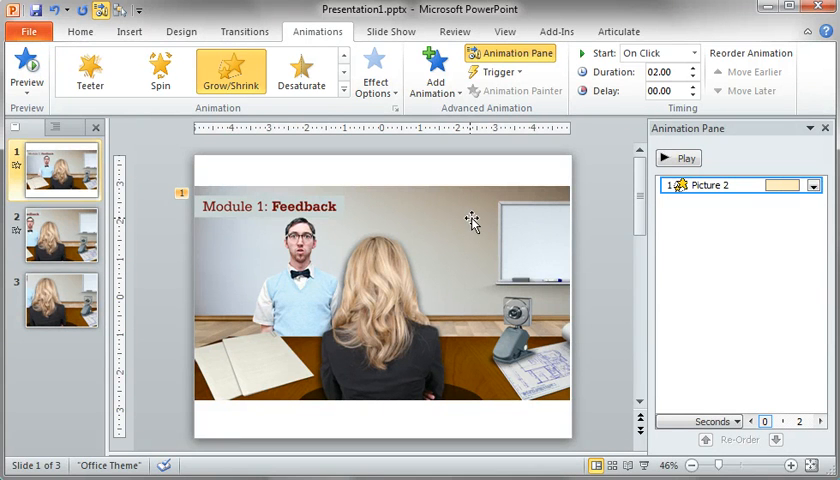
Add a Lines motion path as a second animation on the picture via Add Animation
left_click(380, 290)
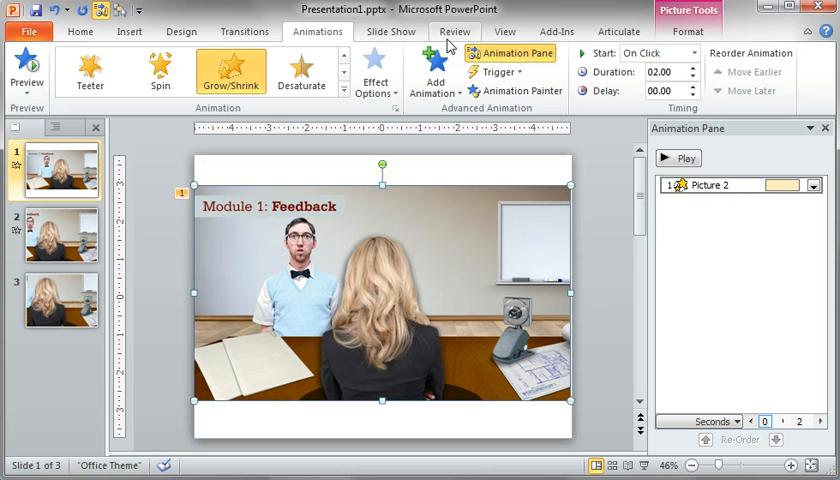
mouse_move(430, 70)
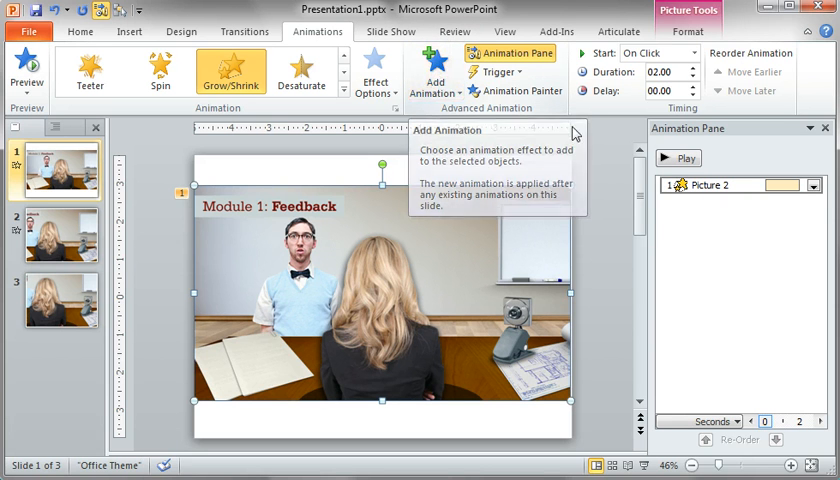
mouse_move(748, 166)
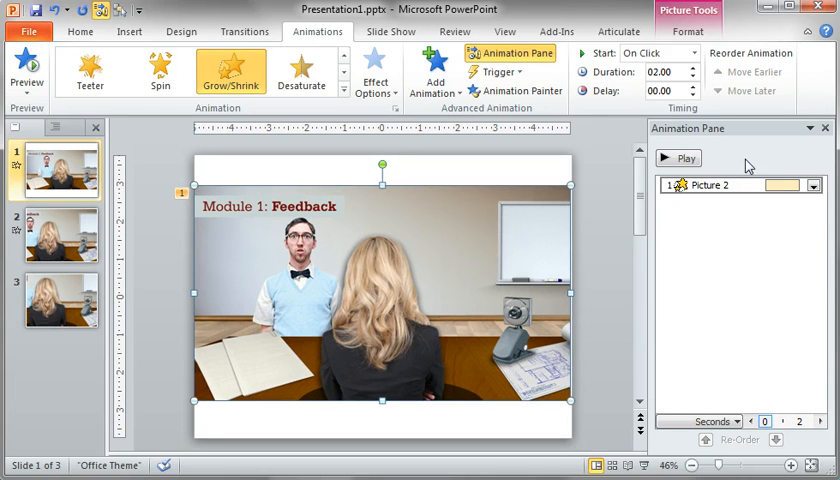
left_click(430, 72)
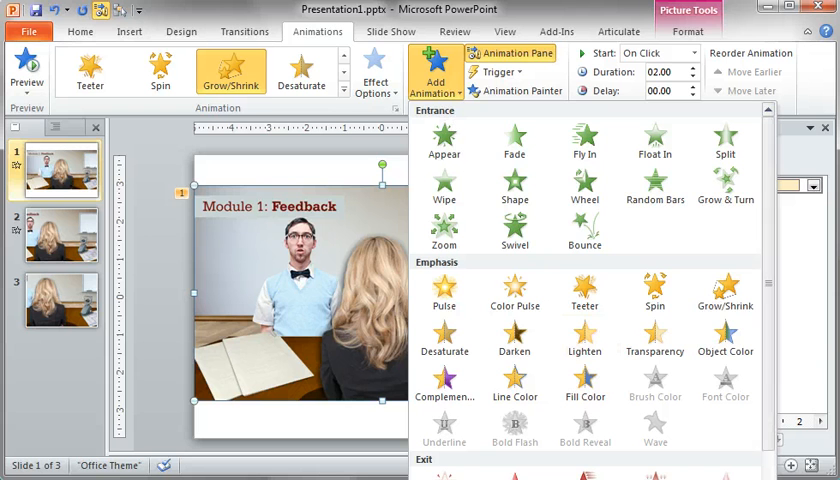
scroll("down", 3)
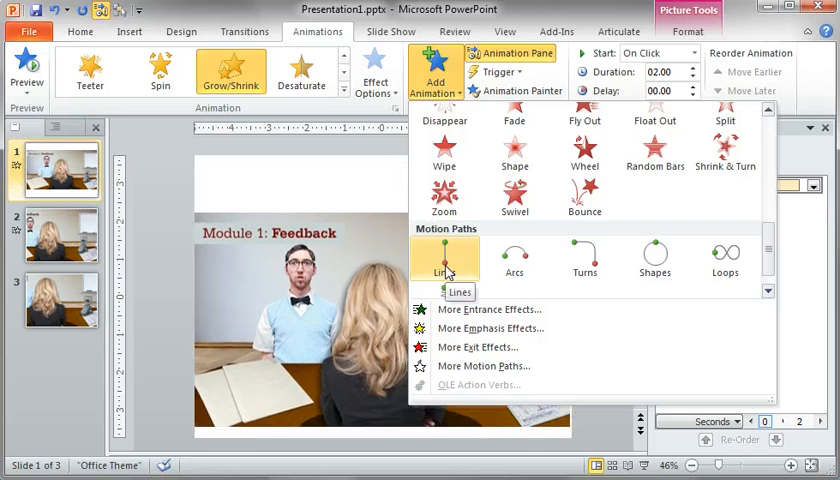
left_click(444, 260)
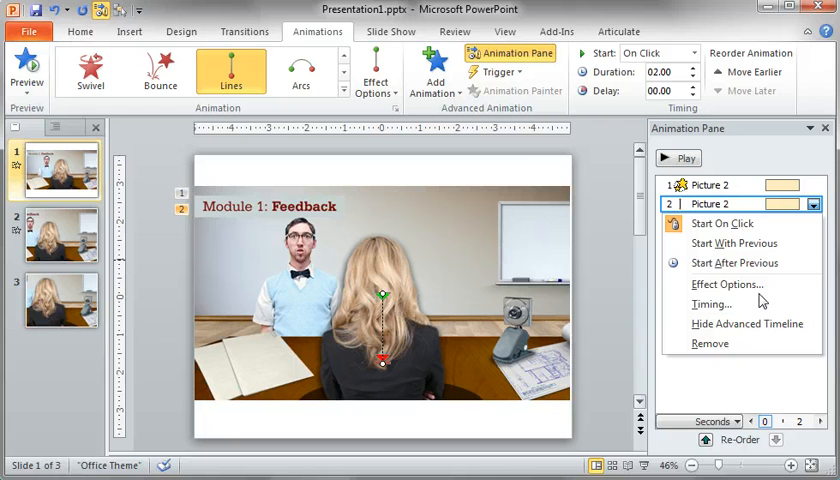
mouse_move(726, 284)
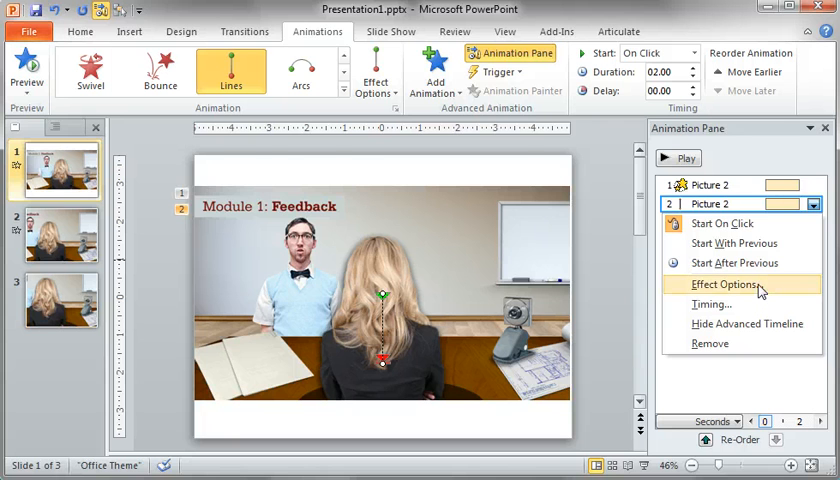
Set the motion path to Start With Previous and preview the combined animations
left_click(720, 284)
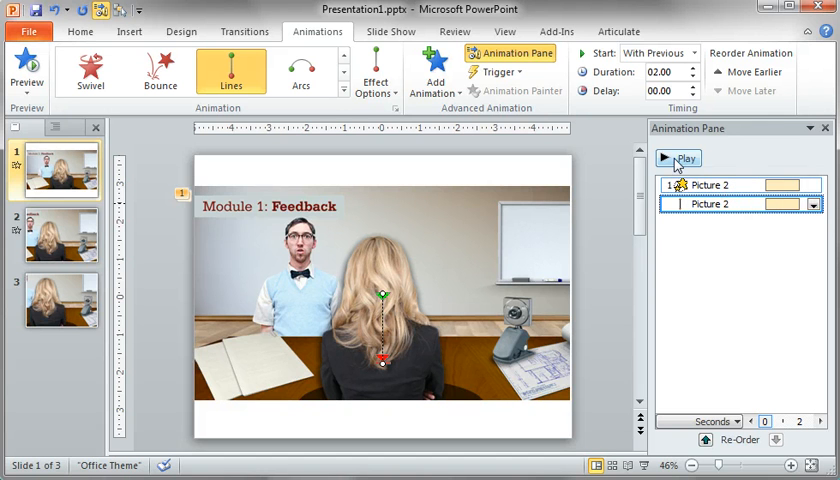
left_click(678, 158)
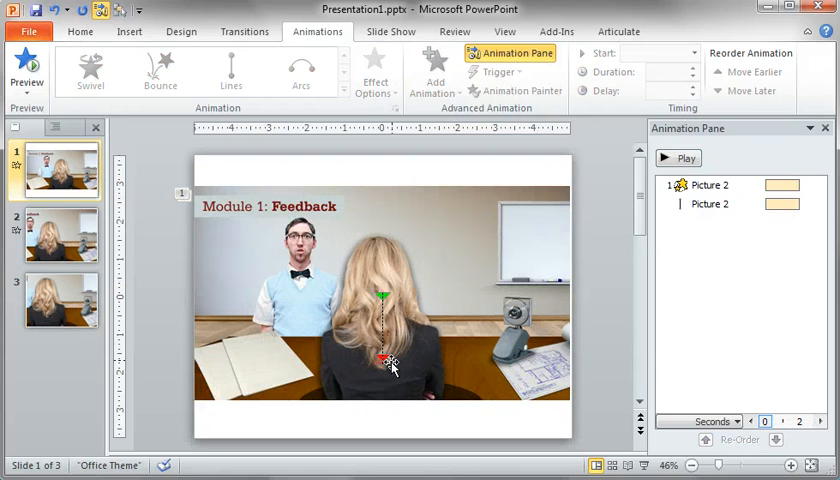
Change the Lines path direction to Left, ending off the slide, and preview it
left_click(724, 204)
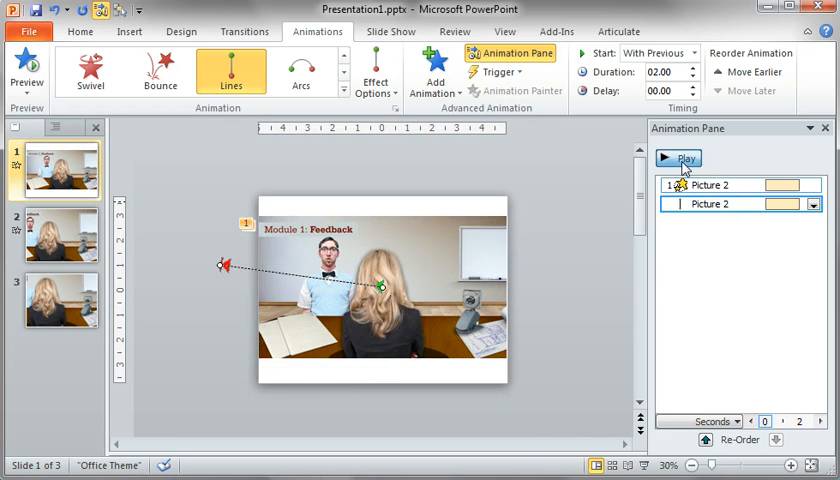
left_click(680, 158)
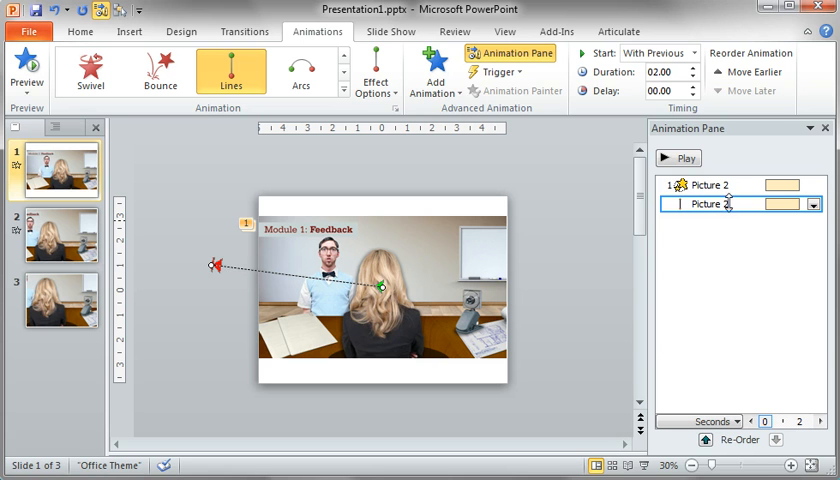
In the motion path's Effect Options set Smooth end to 0 sec and confirm, previewing around it
left_click(812, 204)
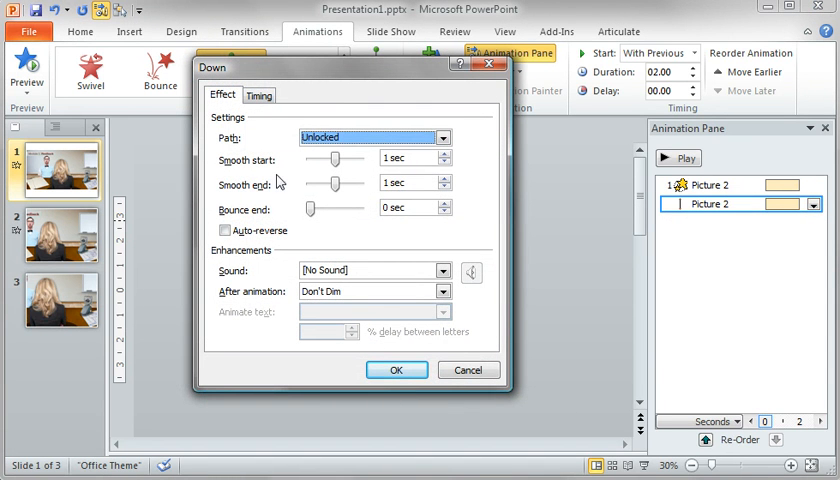
mouse_move(372, 196)
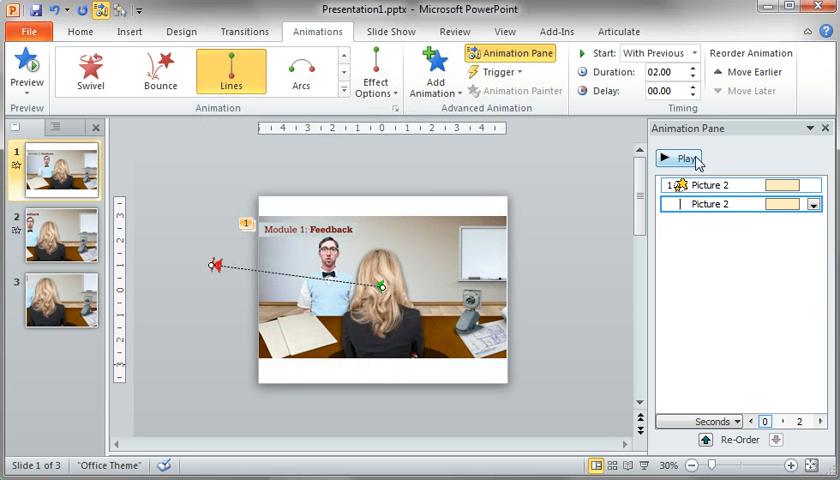
left_click(680, 158)
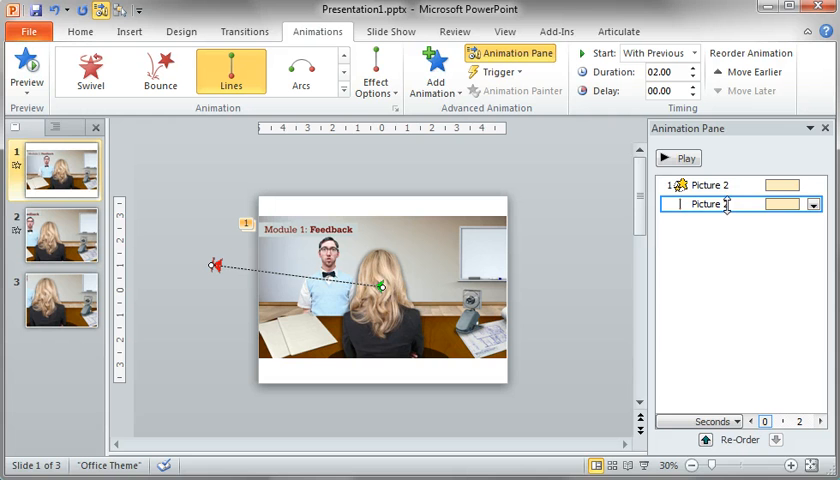
left_click(812, 204)
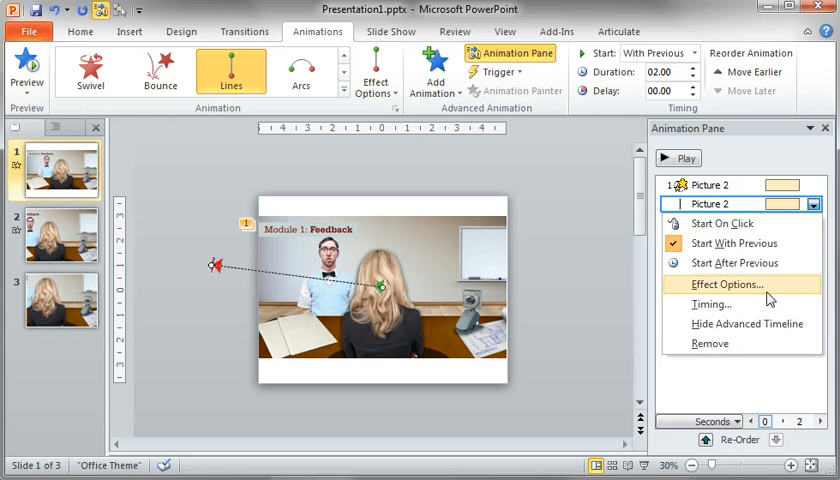
left_click(728, 284)
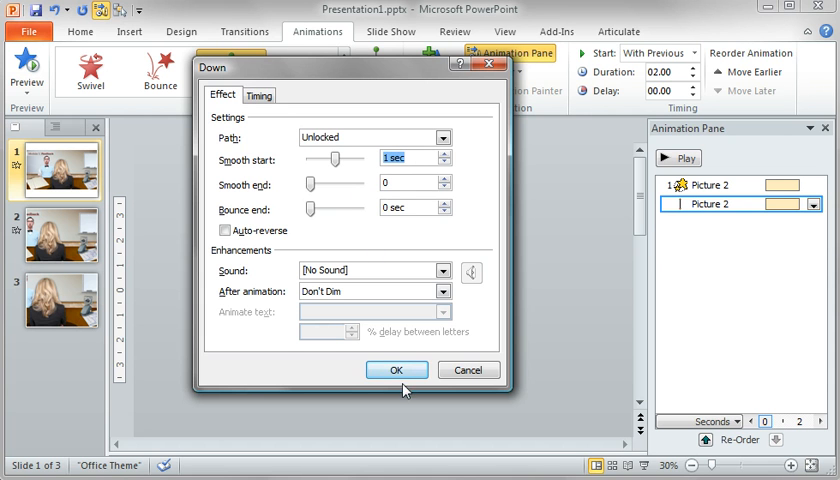
left_click(396, 370)
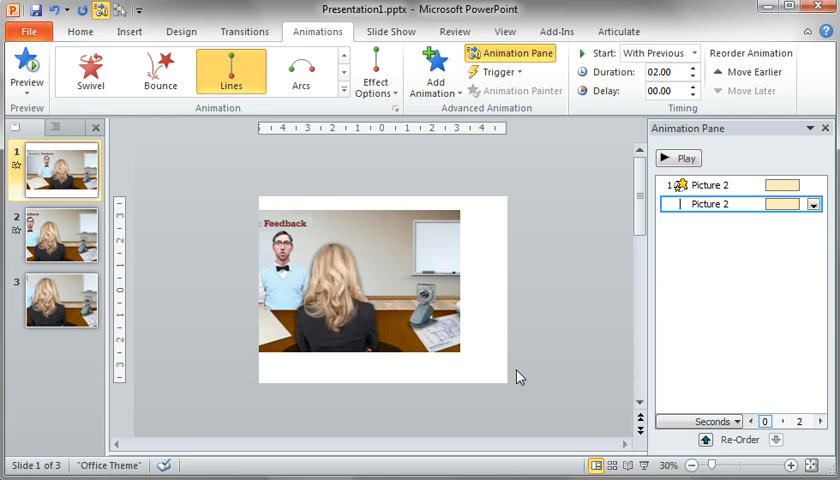
left_click(676, 158)
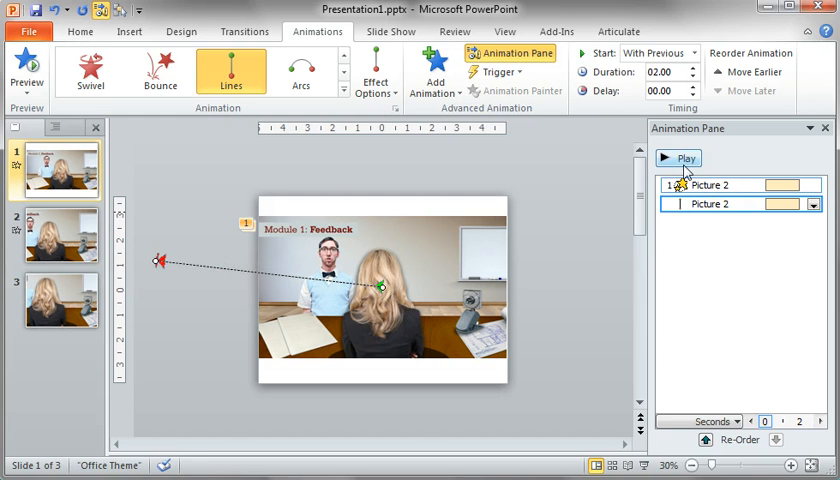
left_click(678, 158)
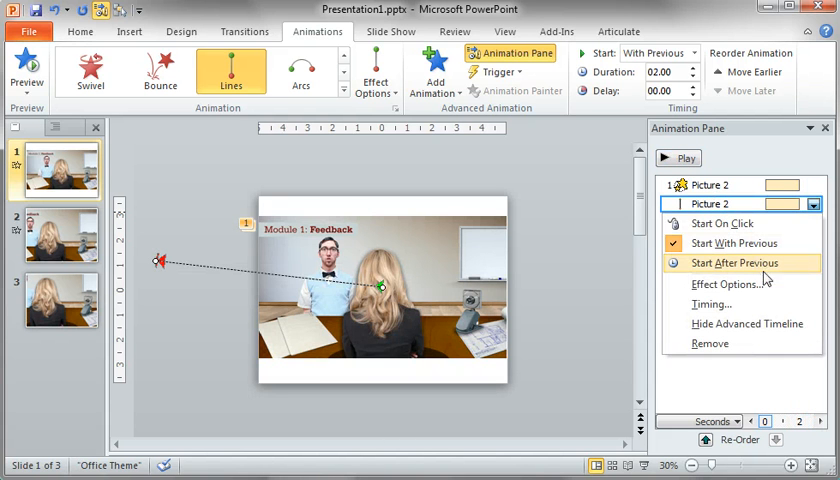
In Effect Options set the motion path's Smooth start to 0 sec and confirm
left_click(730, 284)
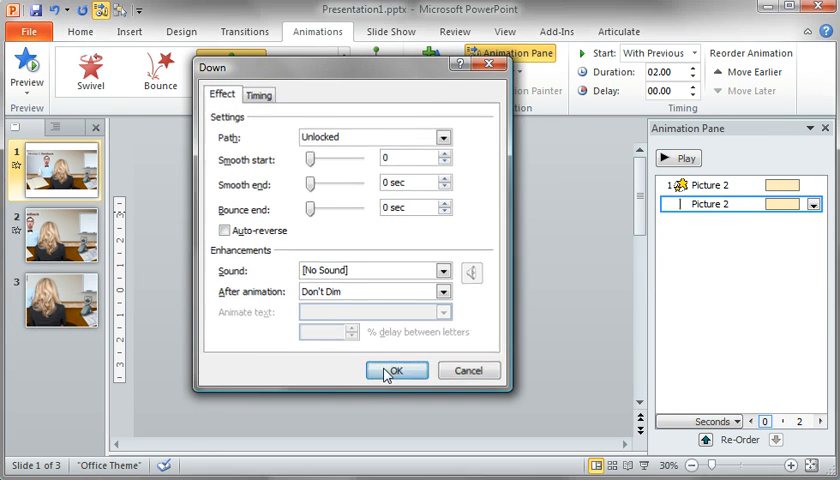
left_click(396, 370)
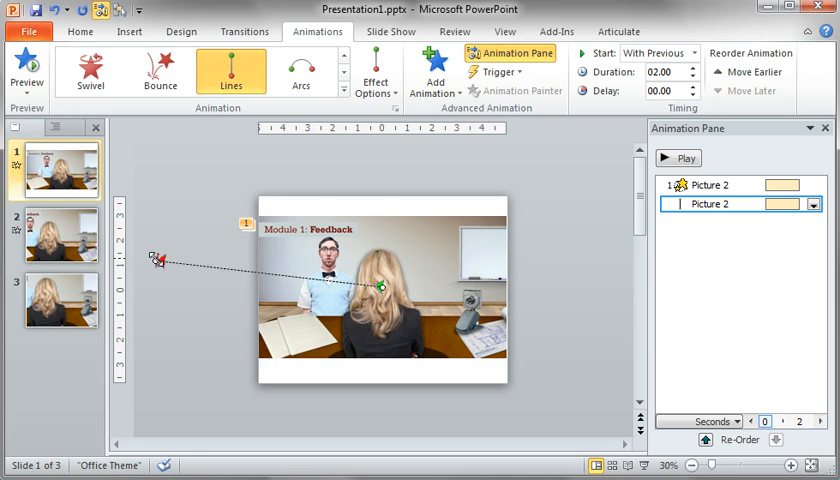
mouse_move(496, 212)
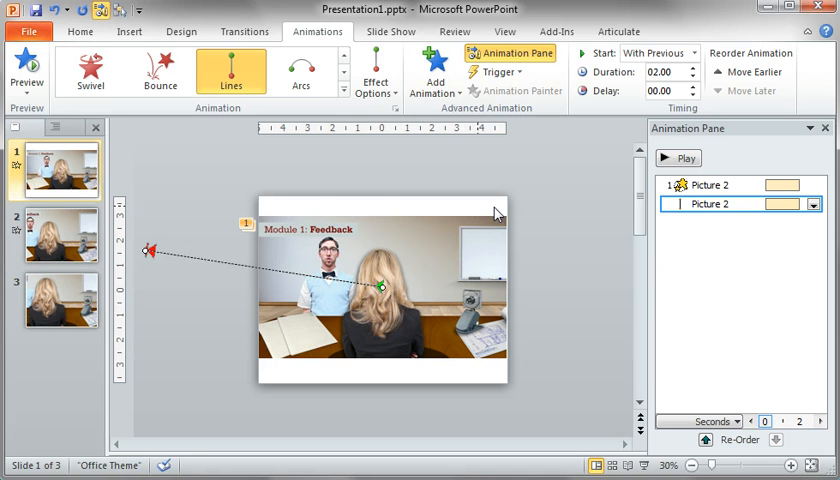
left_click(678, 158)
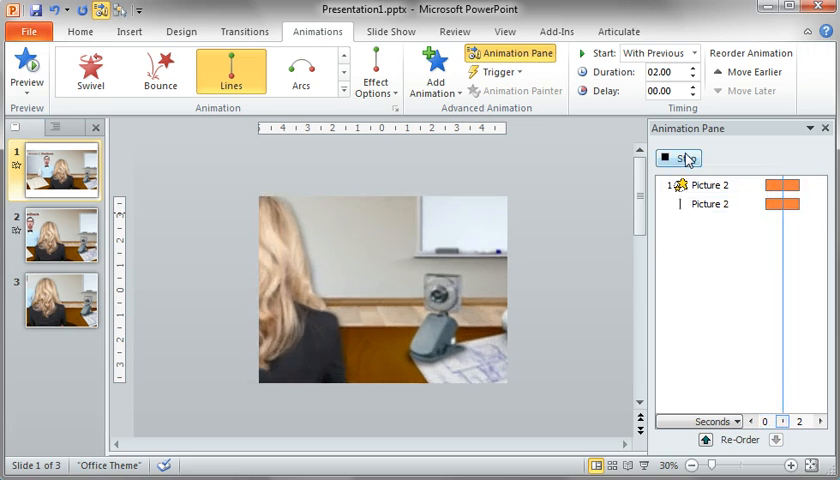
left_click(680, 158)
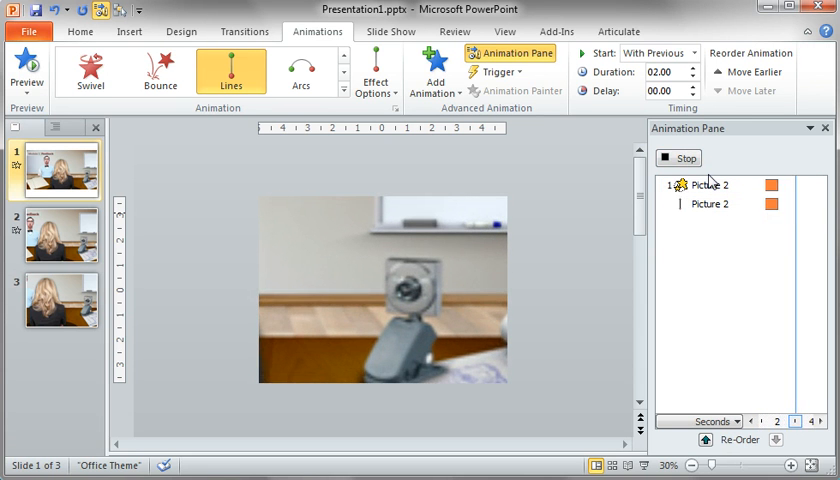